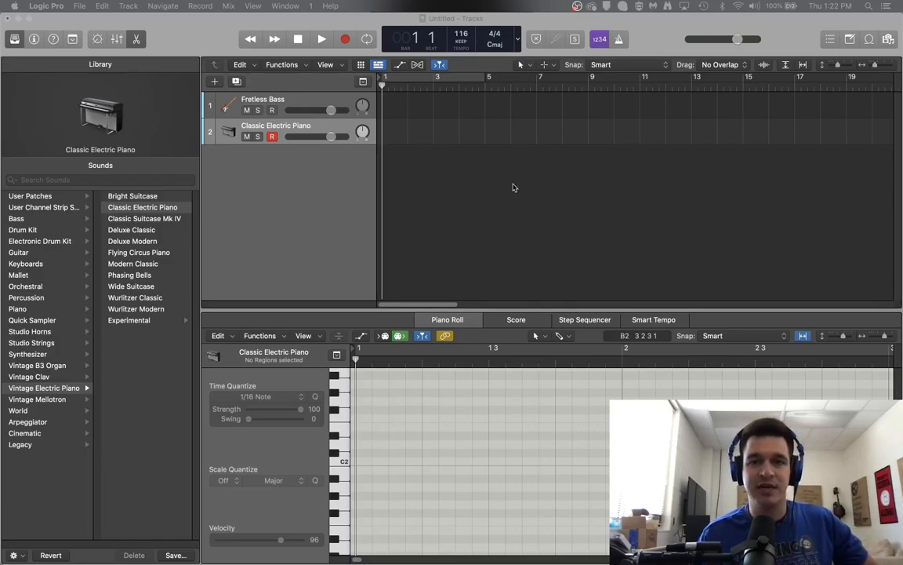
mouse_move(483, 207)
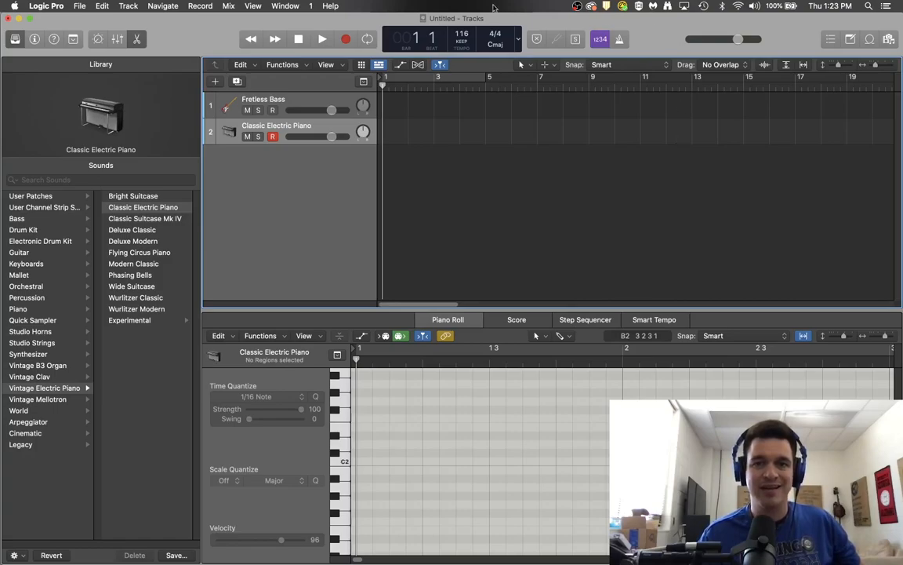
mouse_move(517, 259)
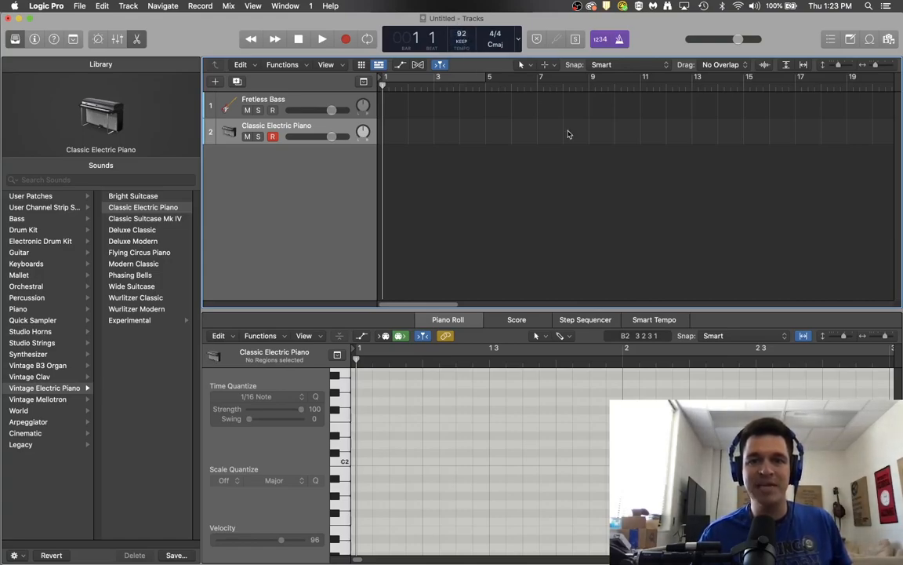
mouse_move(533, 187)
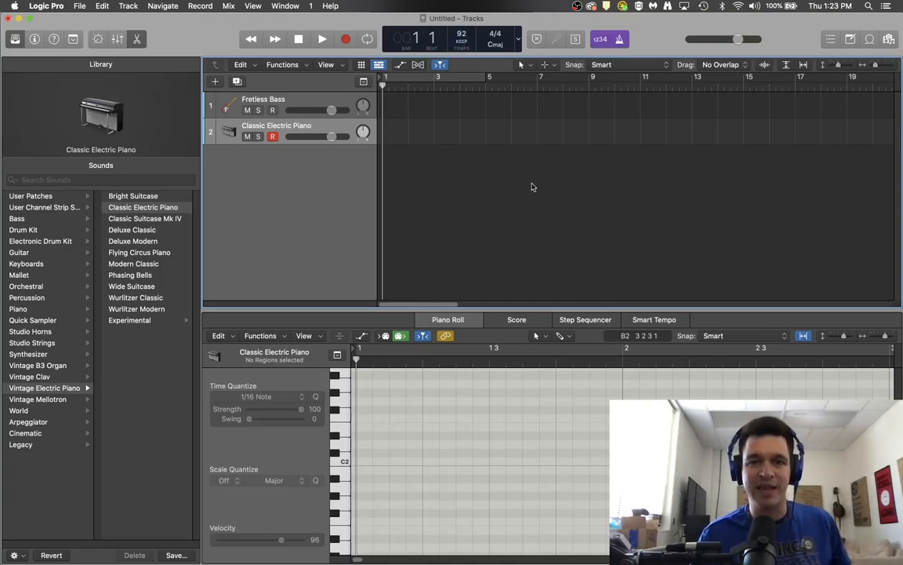
mouse_move(590, 226)
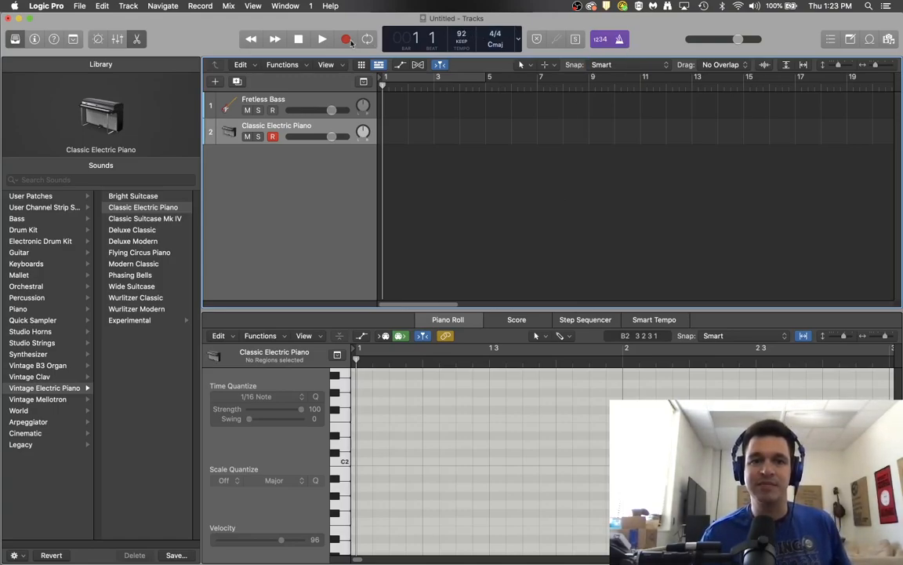
Step: Start playback of the empty two-track project for a few bars, then stop it
left_click(322, 39)
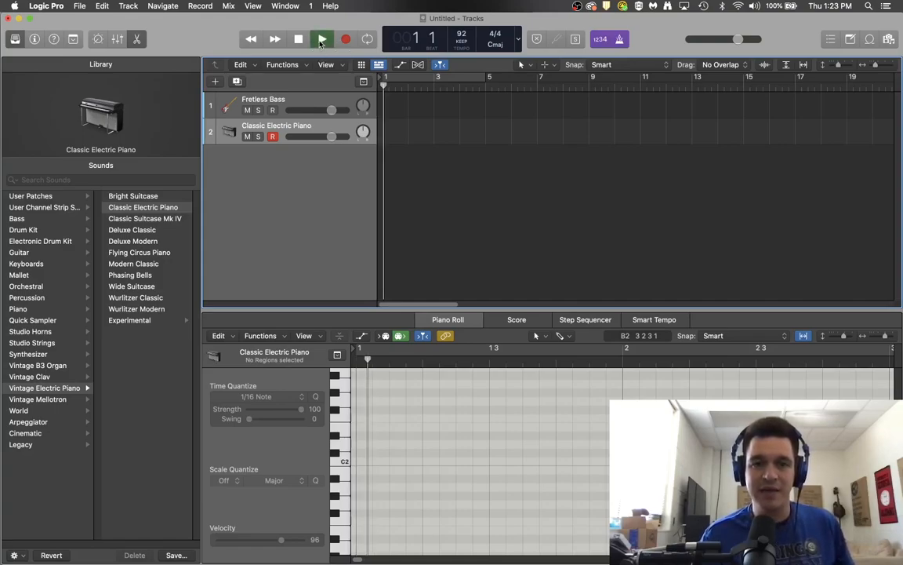
left_click(321, 39)
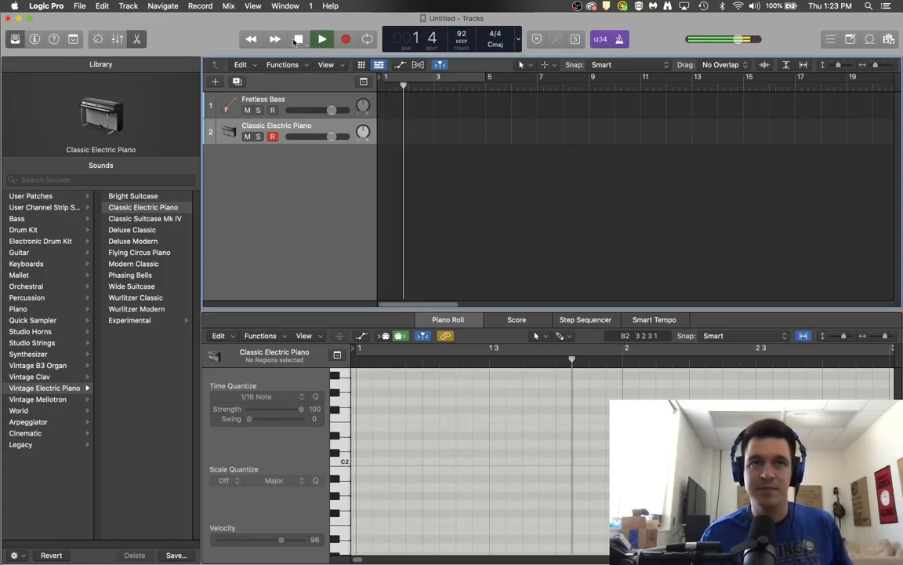
left_click(321, 37)
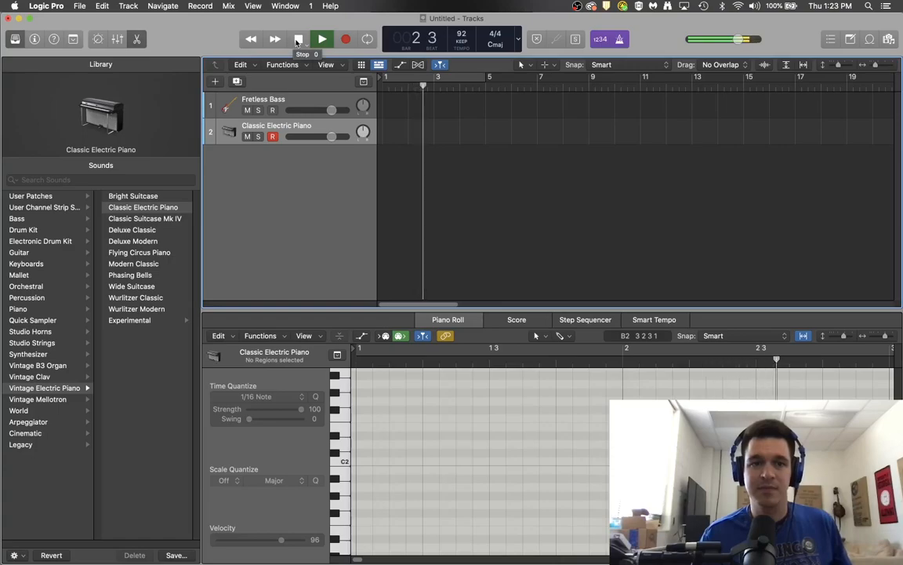
left_click(322, 38)
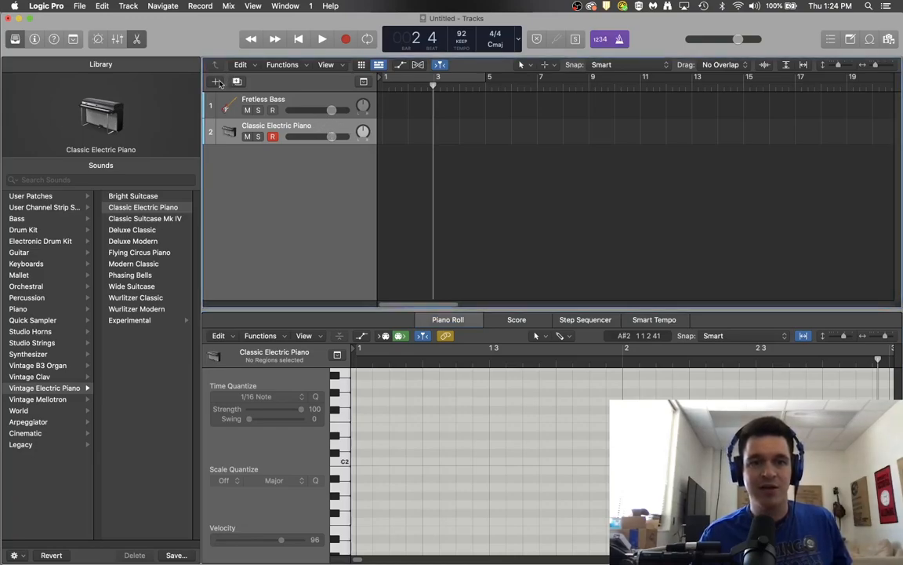
Step: Cancel the New Track dialog and load Drum Kit > SoCal from the Library onto the piano track
left_click(214, 81)
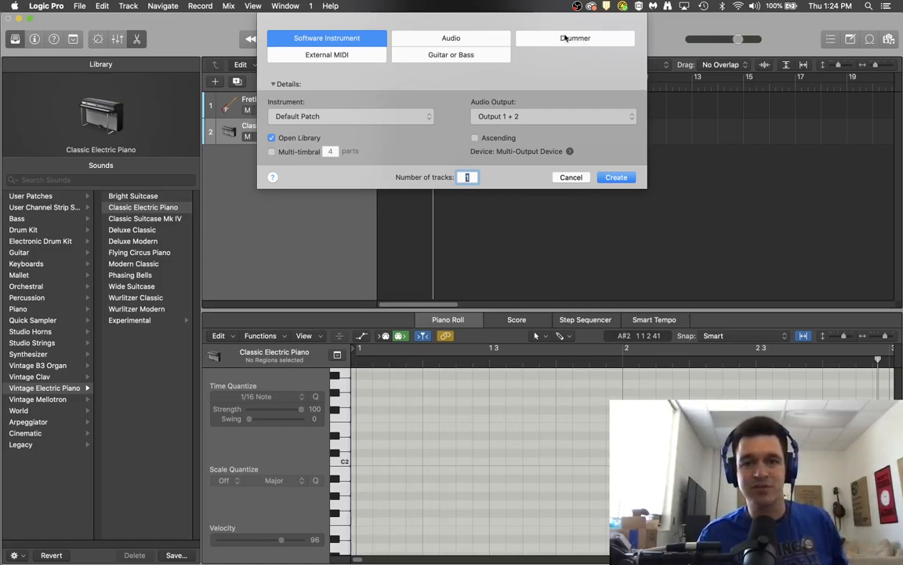
mouse_move(374, 32)
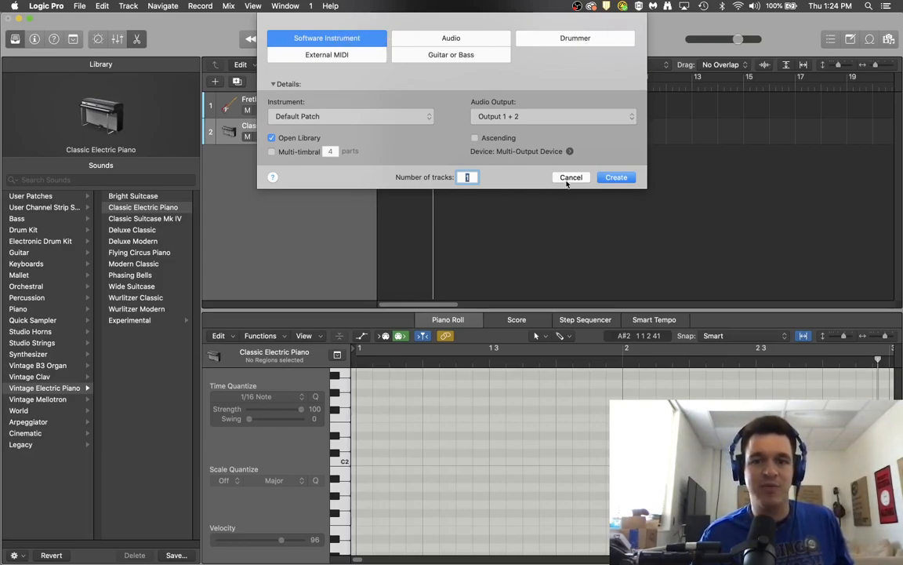
left_click(616, 177)
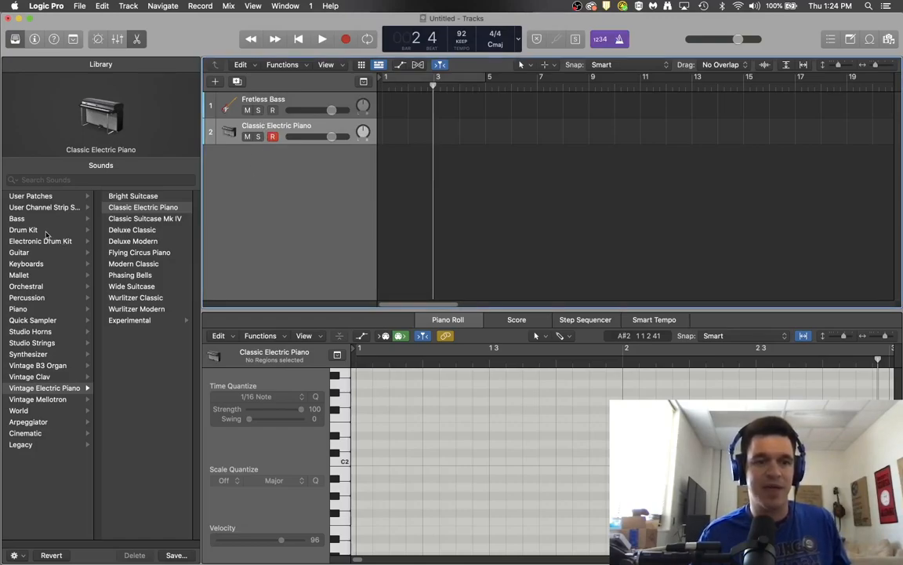
left_click(22, 229)
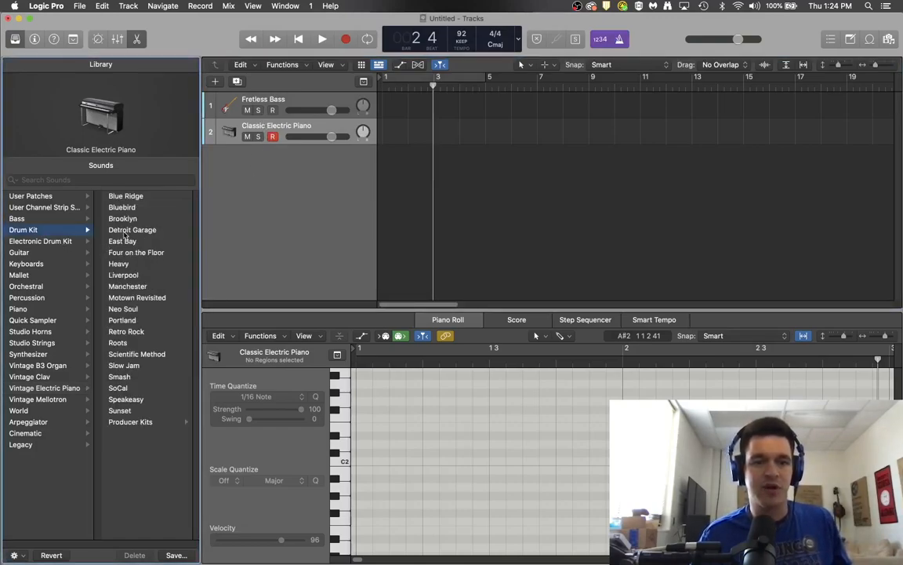
left_click(118, 387)
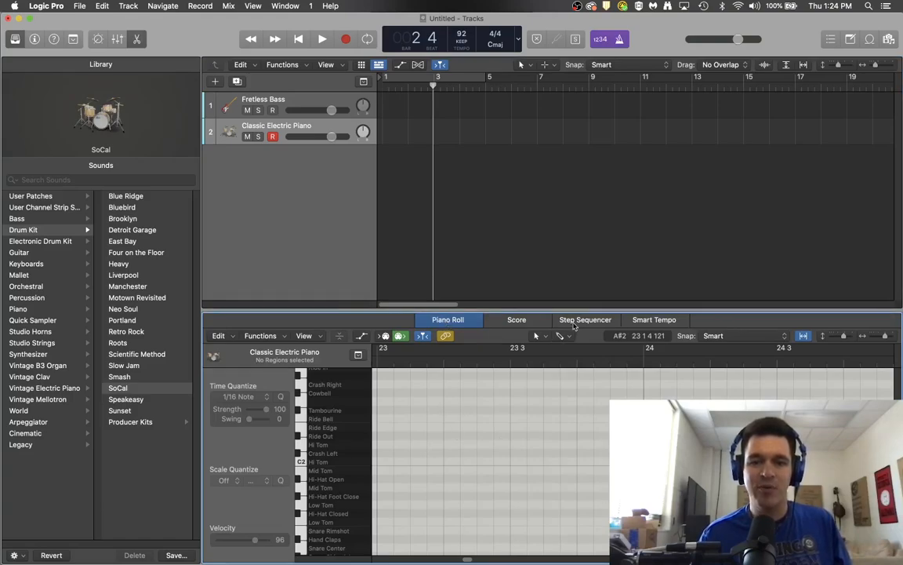
left_click(585, 320)
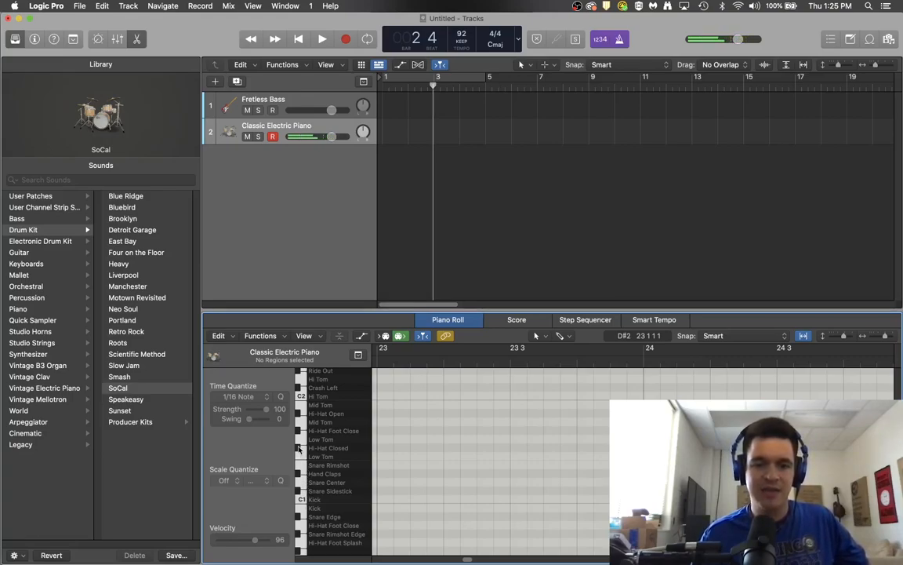
mouse_move(342, 464)
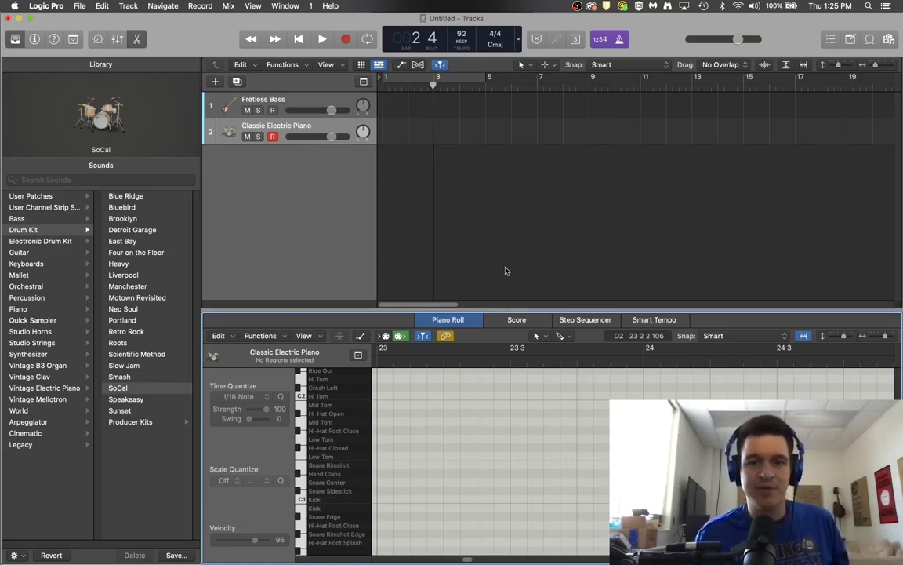
Step: Enable Cycle mode so bars 1 to 3 loop during recording
left_click(367, 40)
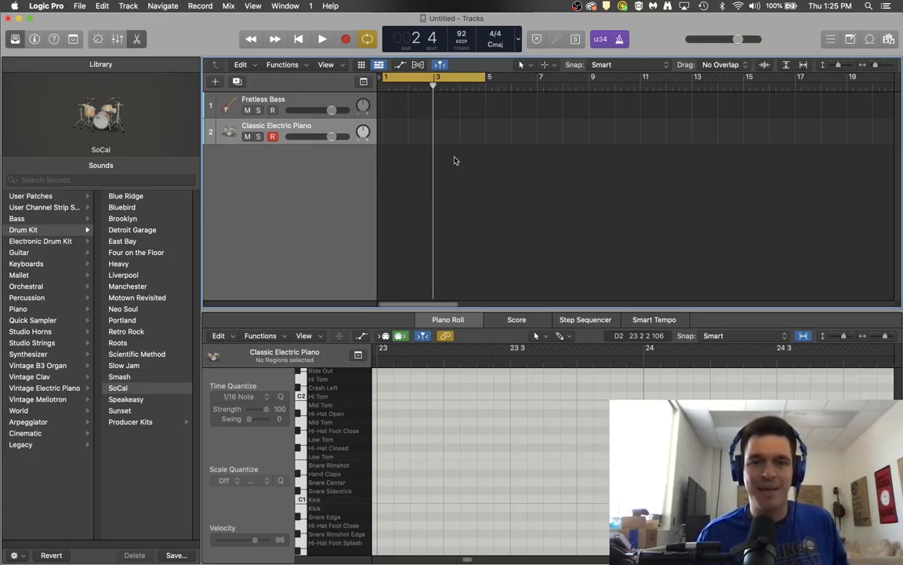
mouse_move(458, 158)
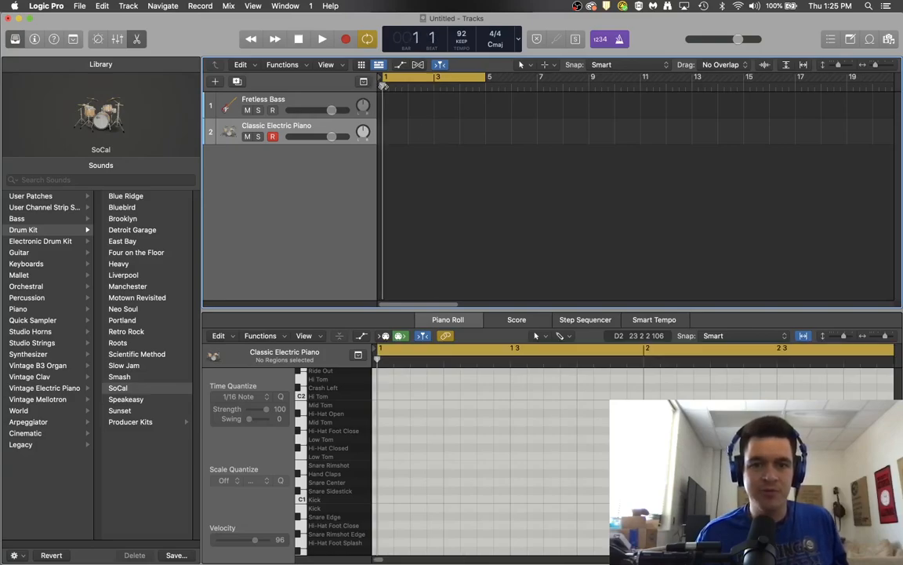
mouse_move(485, 176)
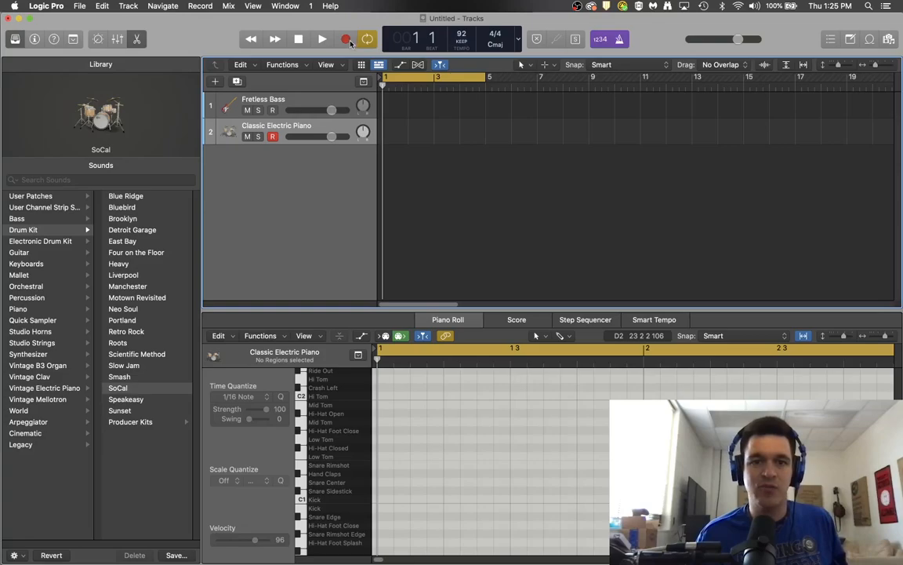
mouse_move(347, 39)
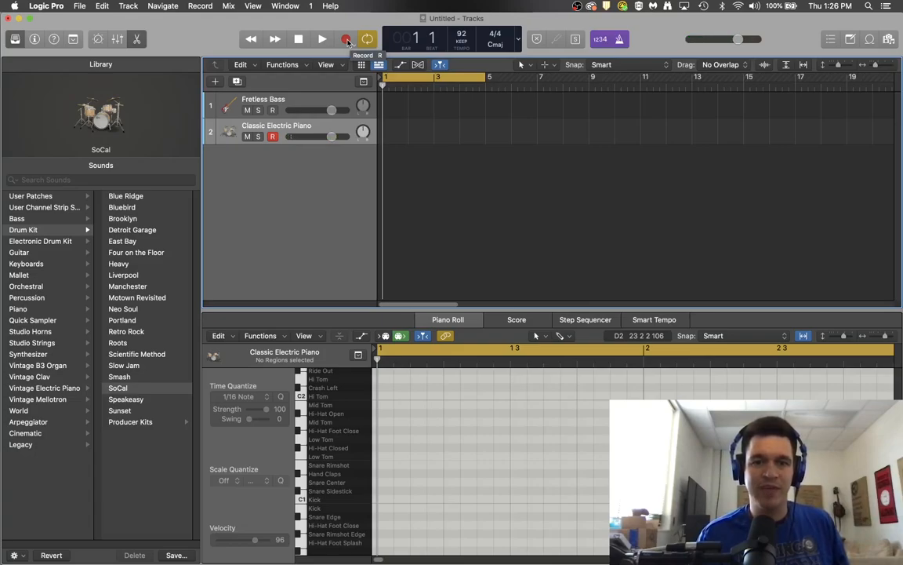
Step: Record a repeating kick drum pattern through the two-bar cycle on the SoCal track, then stop
left_click(345, 38)
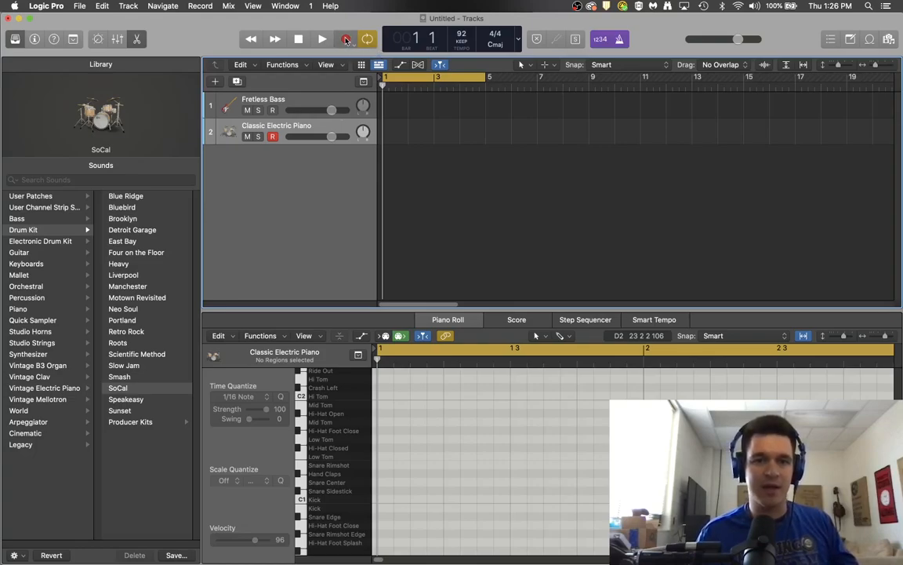
left_click(322, 39)
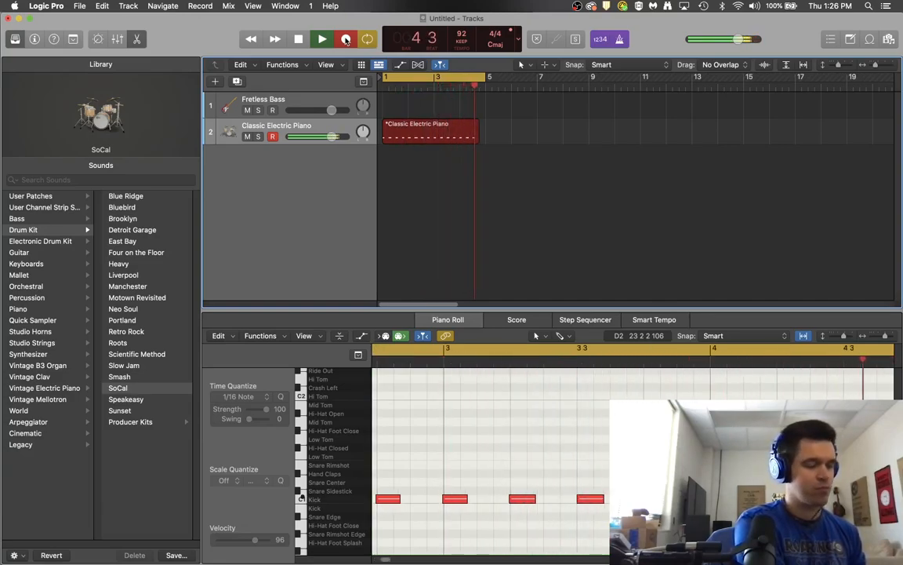
left_click(321, 38)
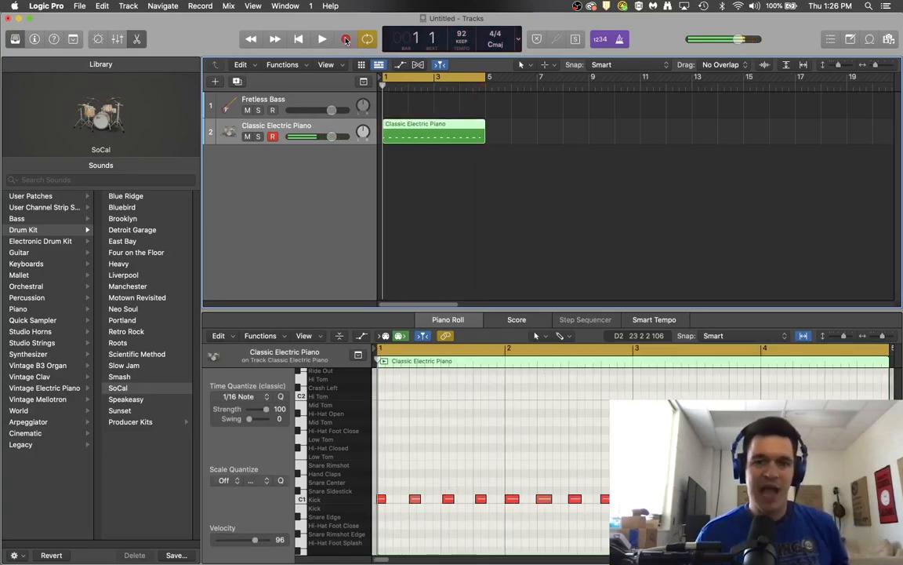
Step: Arm recording again on the drum track ahead of selecting the kick notes
left_click(345, 37)
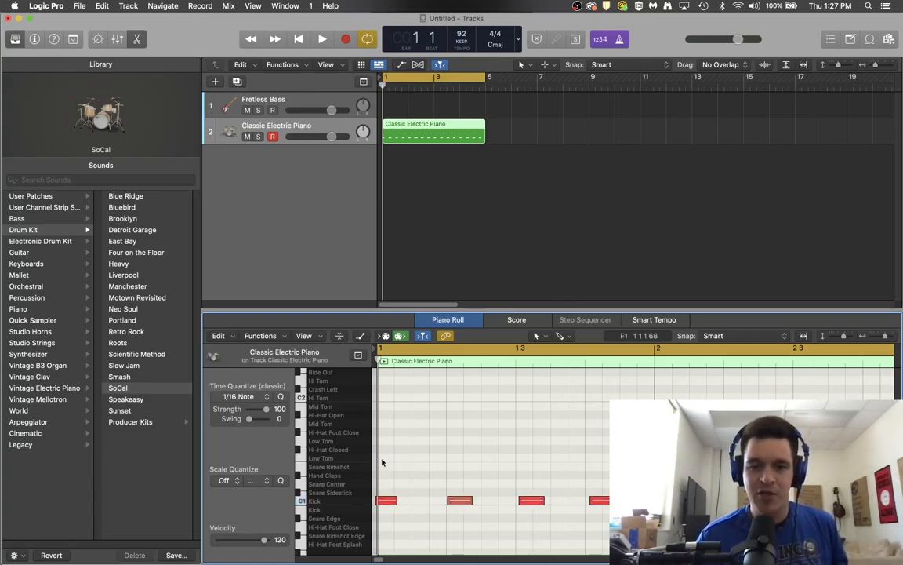
mouse_move(383, 444)
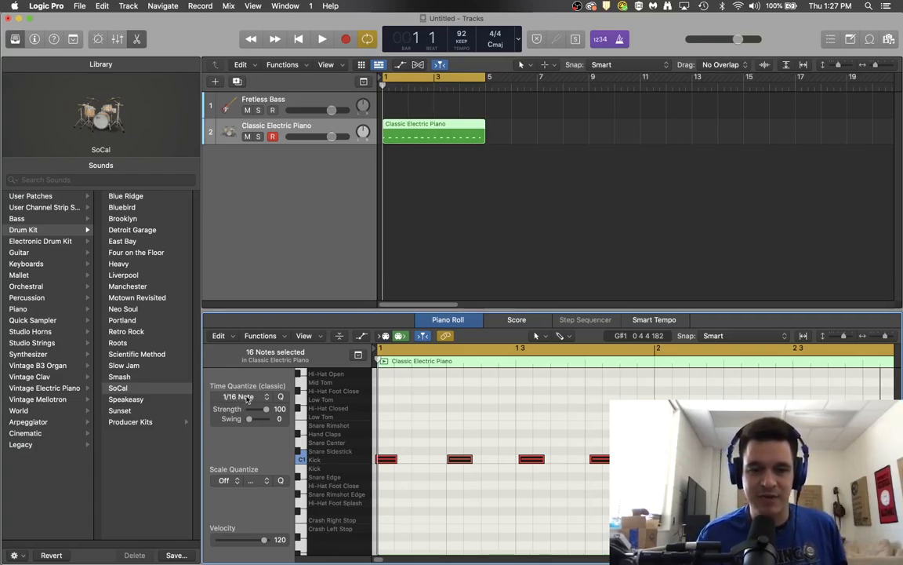
Step: Quantize the 16 selected kick notes to 1/4 Note and return the playhead to bar 1
left_click(239, 395)
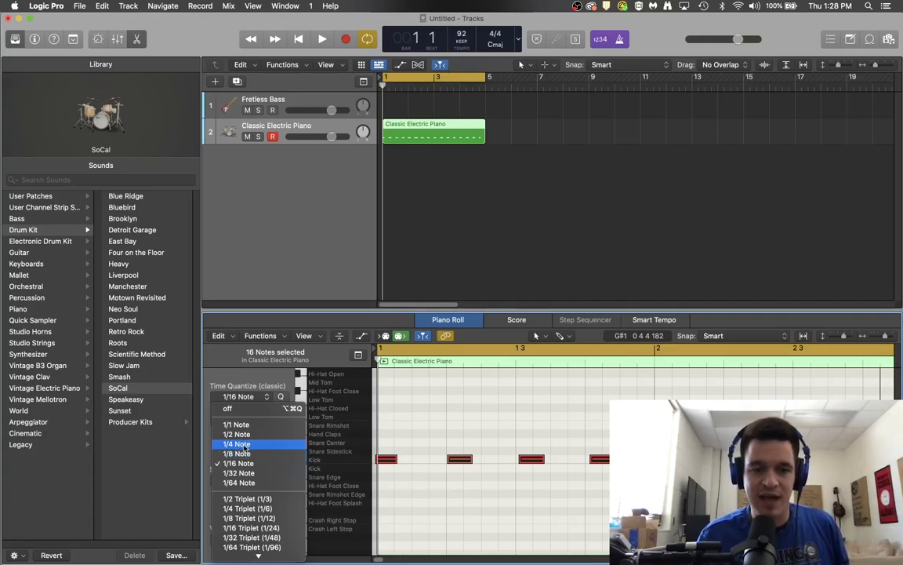
left_click(235, 444)
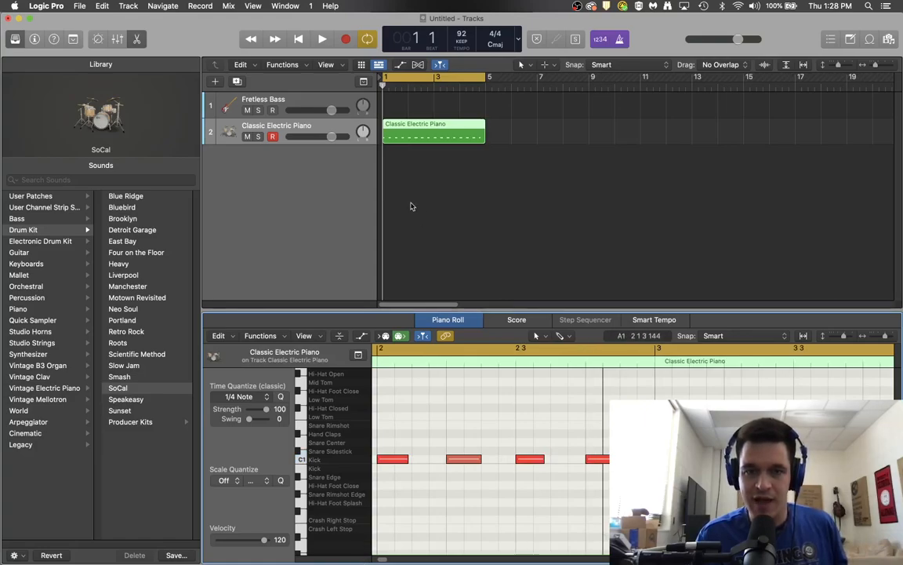
left_click(298, 39)
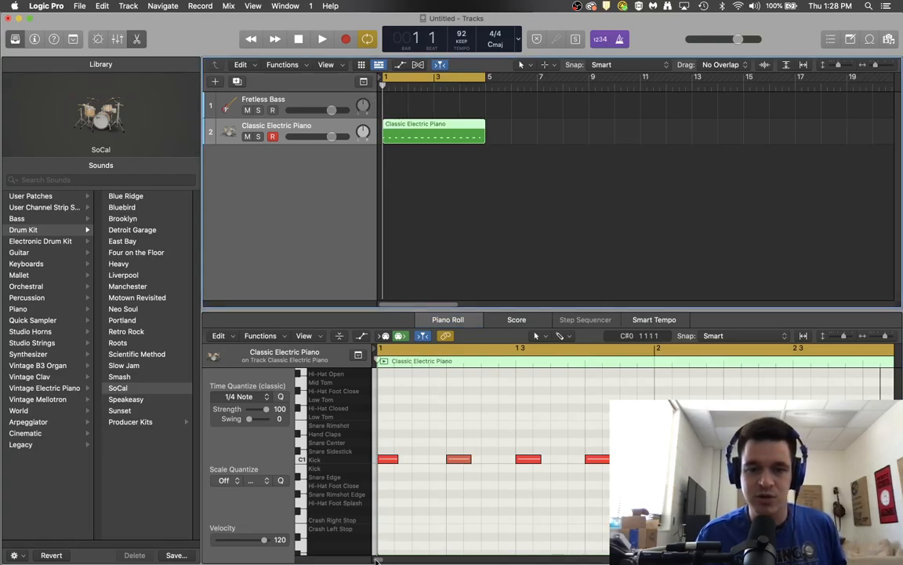
mouse_move(424, 143)
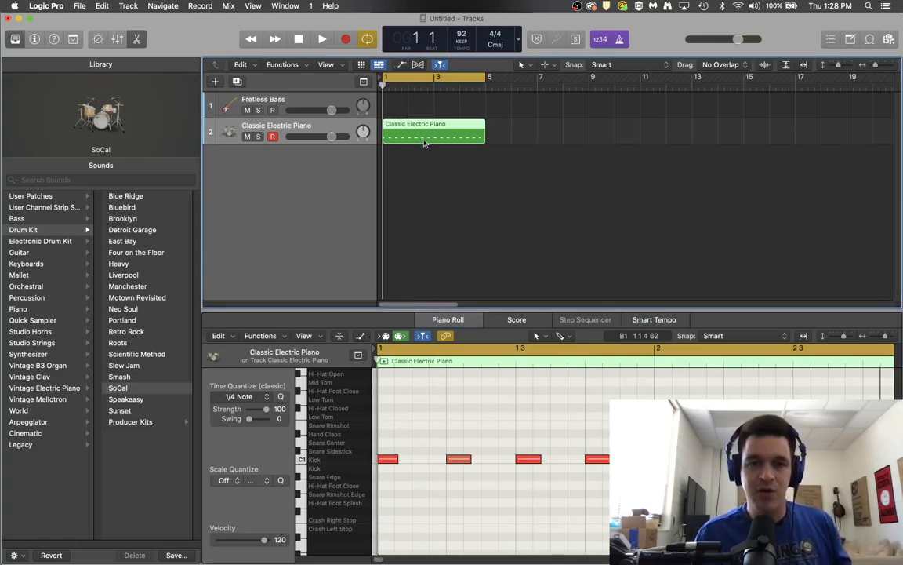
mouse_move(430, 147)
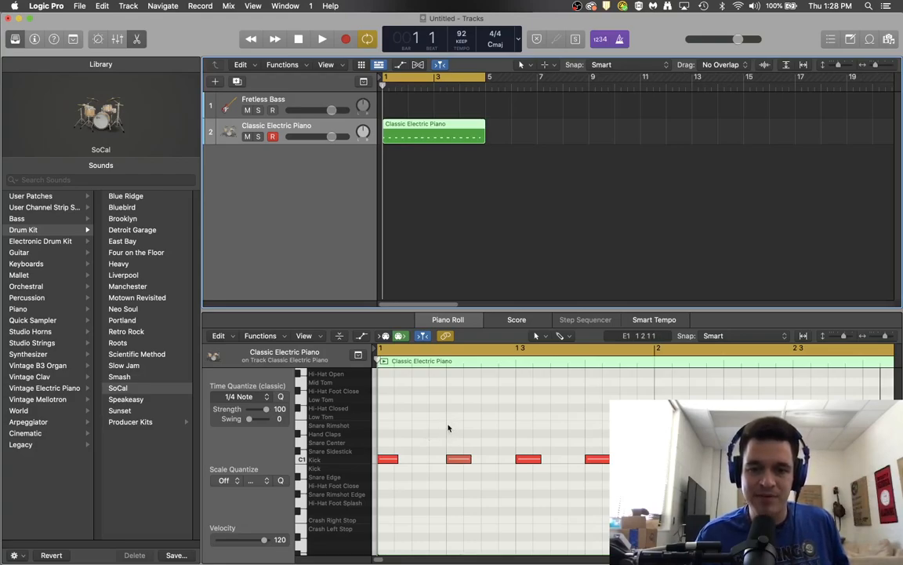
mouse_move(583, 423)
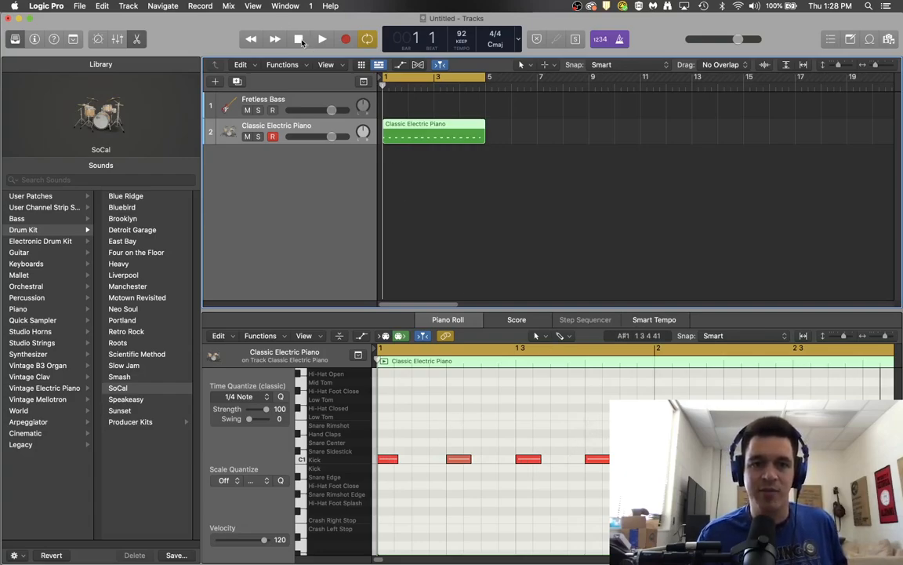
Step: Record a snare pass over the quantized kick pattern
left_click(321, 39)
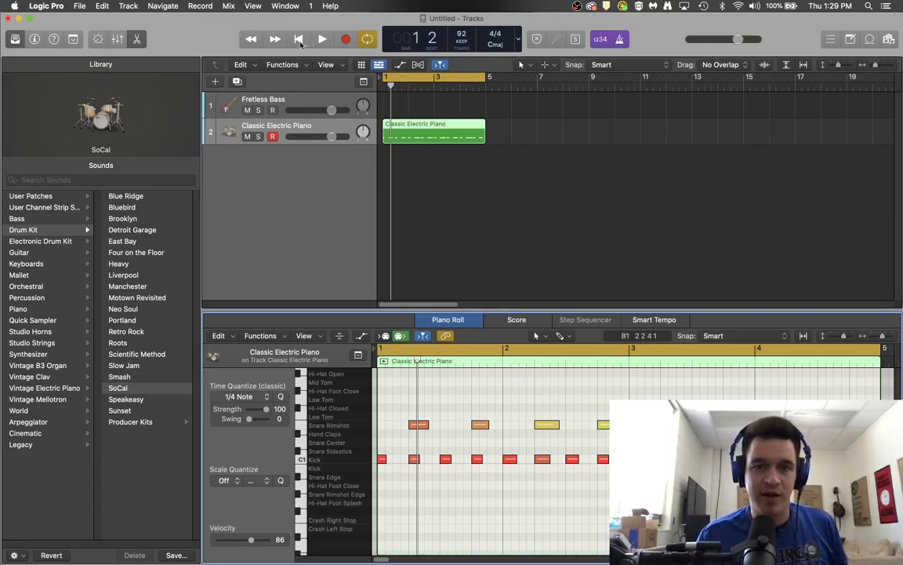
Step: Return to bar 1 and record a closed hi-hat pass, bringing the region to 32 notes
left_click(298, 38)
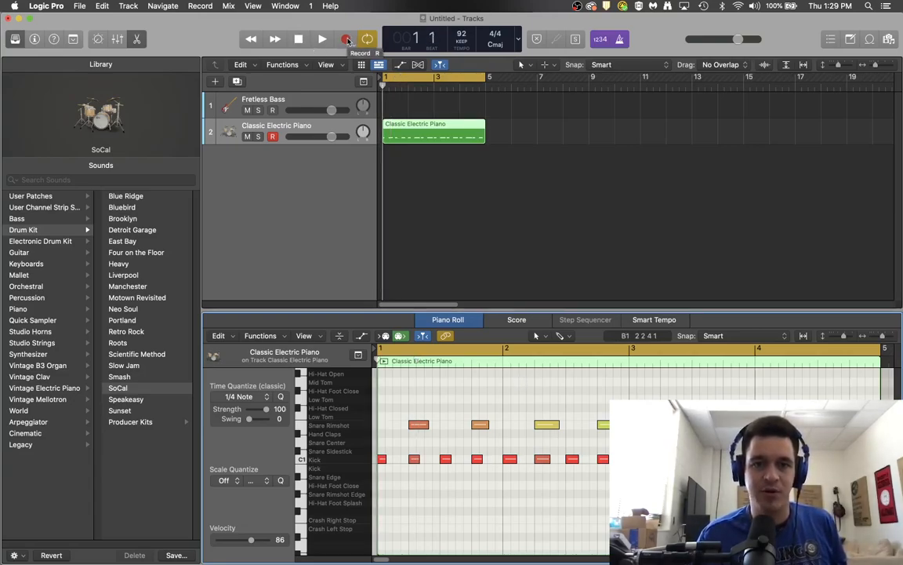
left_click(322, 40)
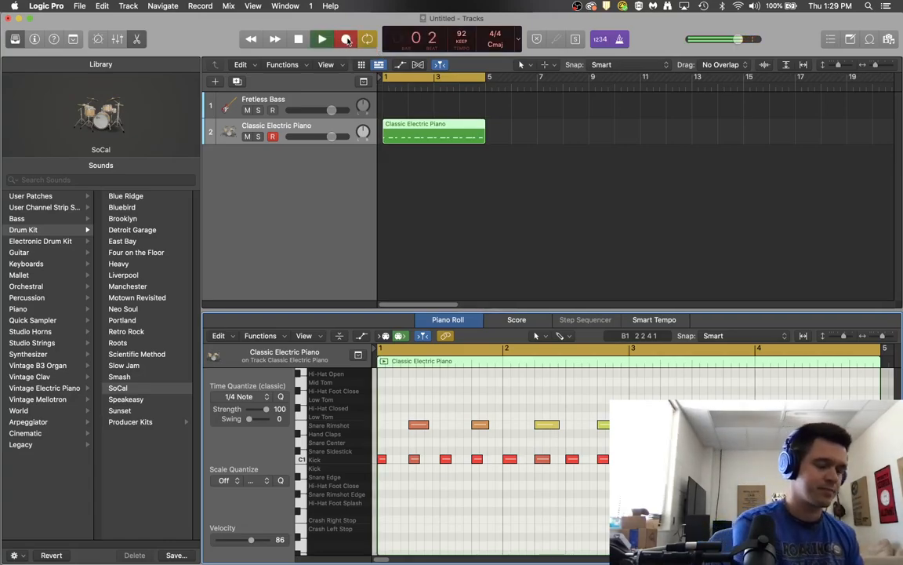
left_click(322, 39)
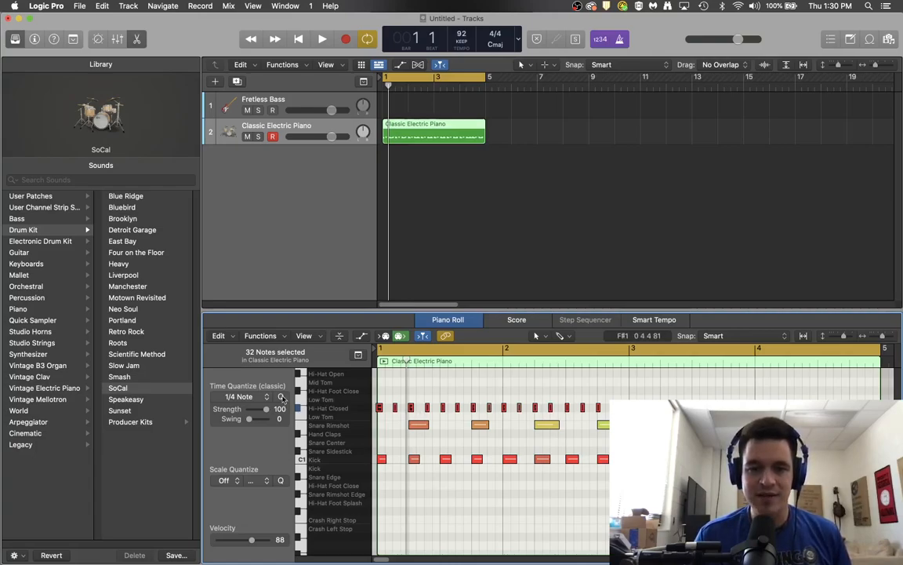
Step: Set Time Quantize to 1/8 Note for all 32 drum notes
left_click(239, 396)
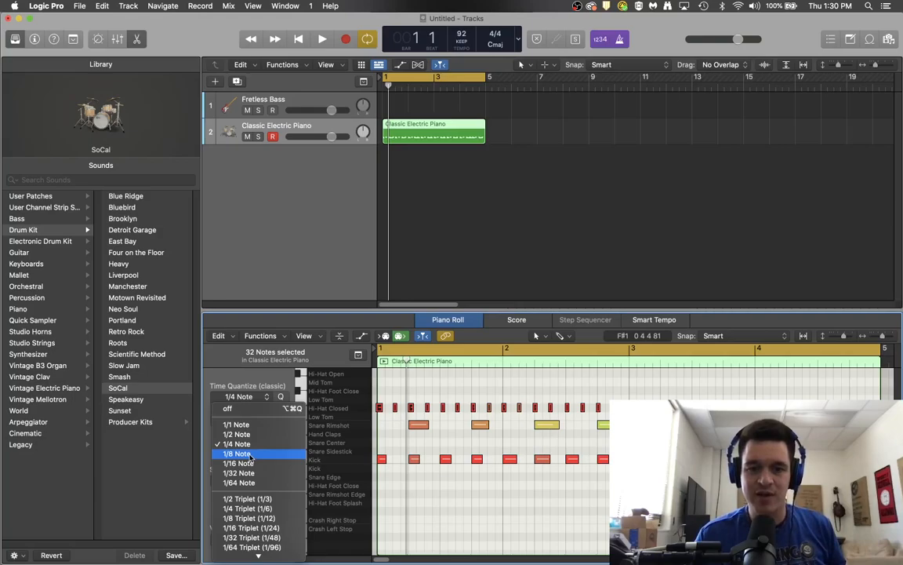
left_click(239, 453)
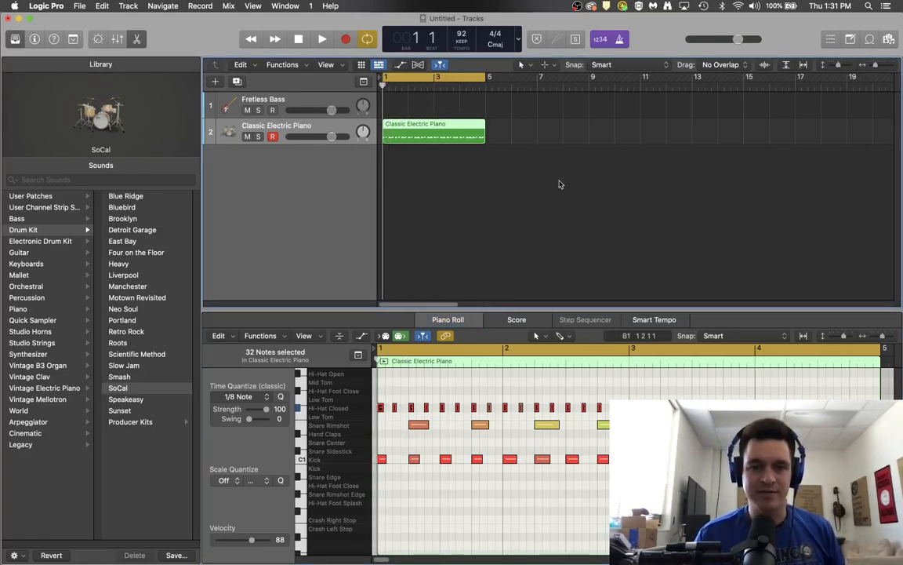
Step: Audition the quantized drum loop a couple of times and return the playhead to the start
left_click(321, 39)
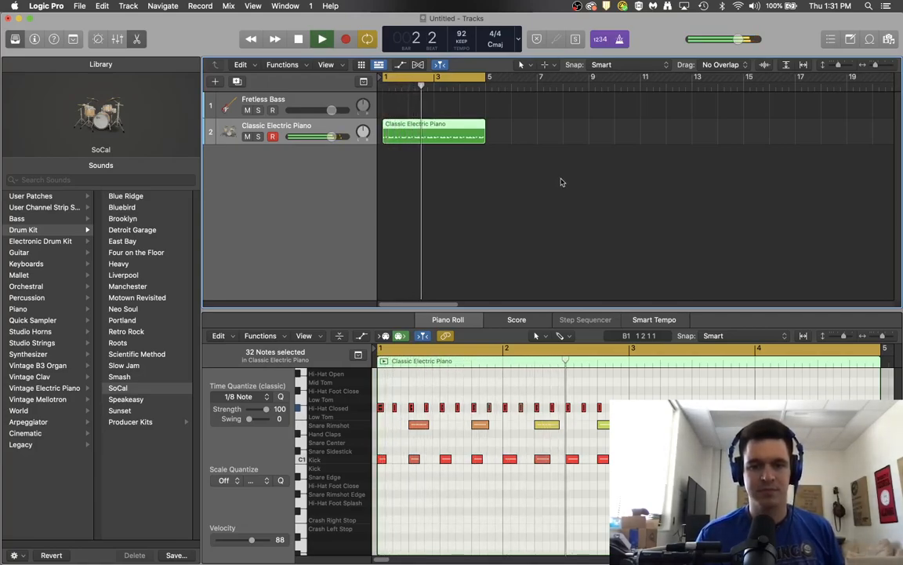
left_click(321, 38)
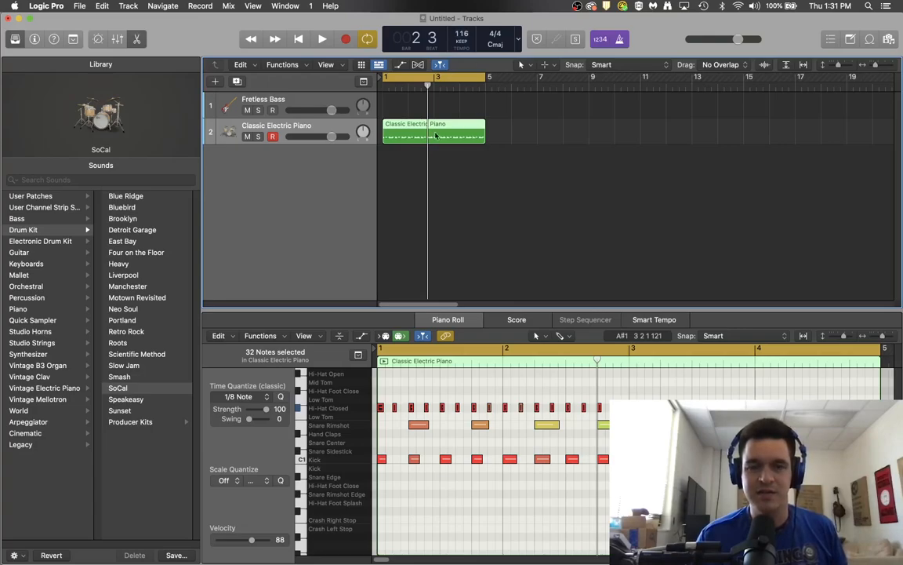
left_click(322, 39)
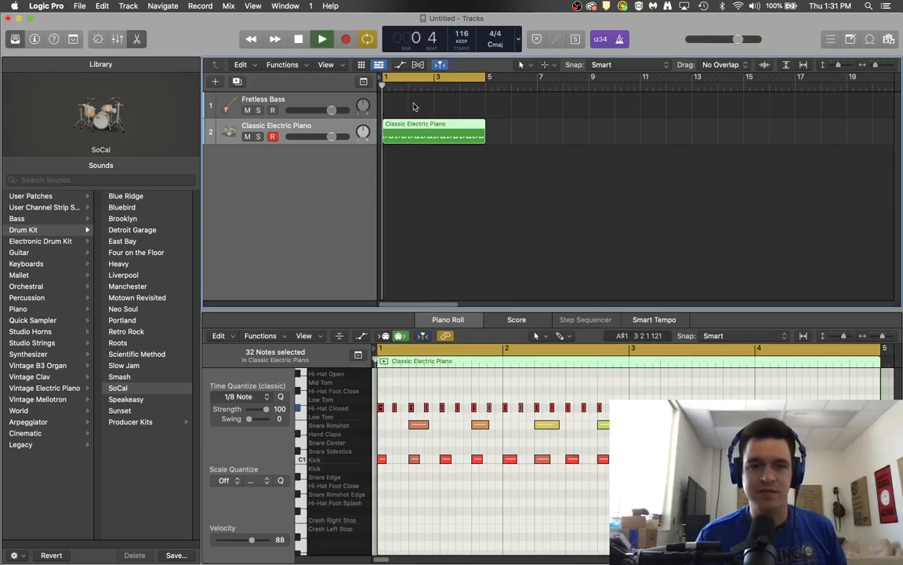
left_click(323, 39)
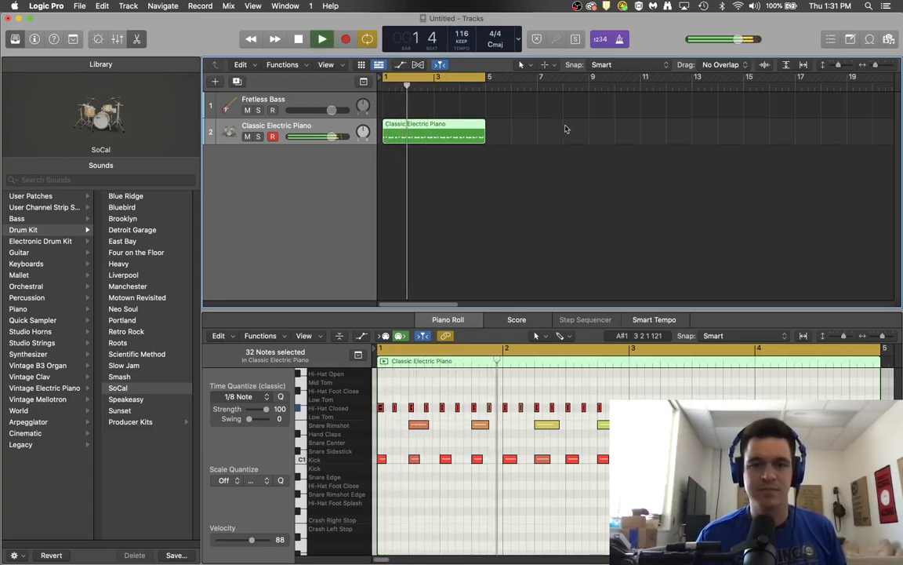
left_click(321, 37)
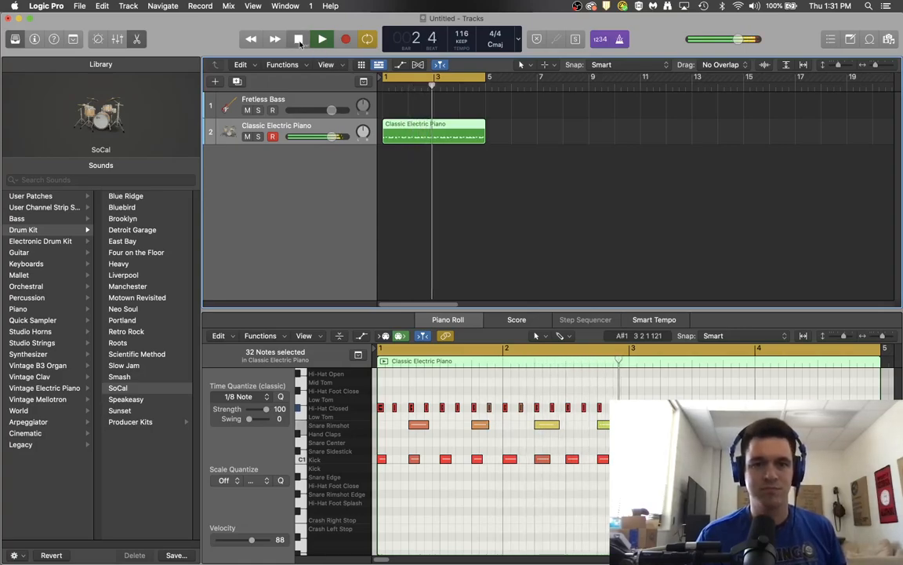
left_click(298, 40)
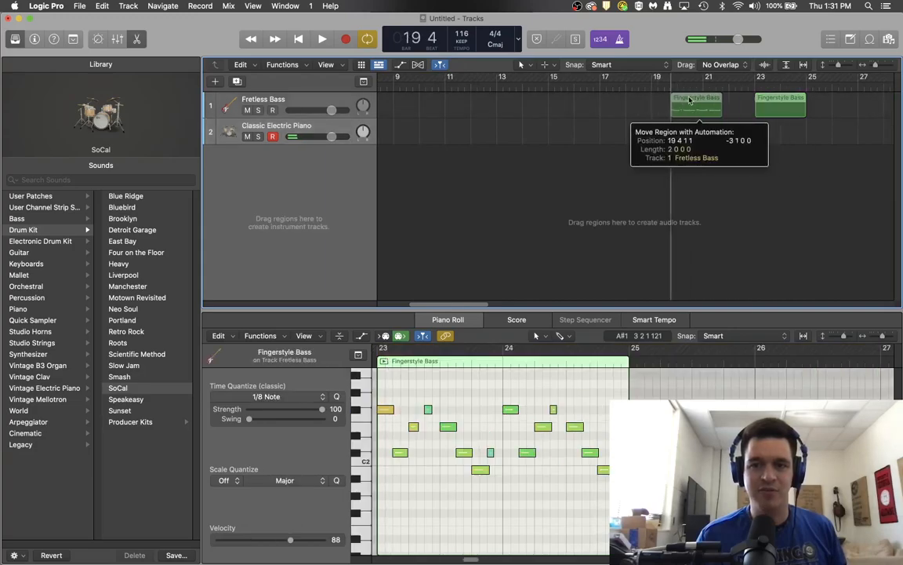
Step: Move the Fingerstyle Bass region to bar 1 of the Fretless Bass track
left_click_drag(697, 107, 395, 107)
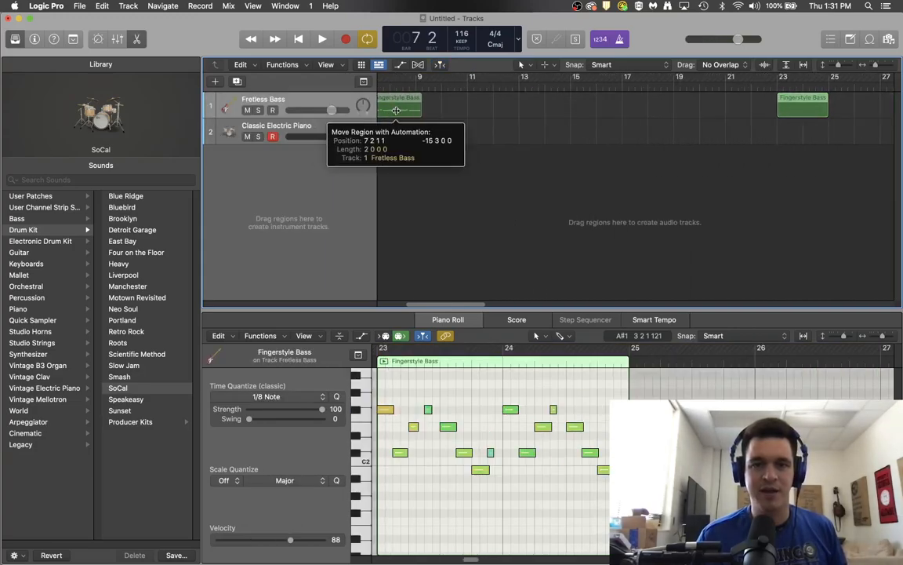
left_click_drag(395, 110, 408, 110)
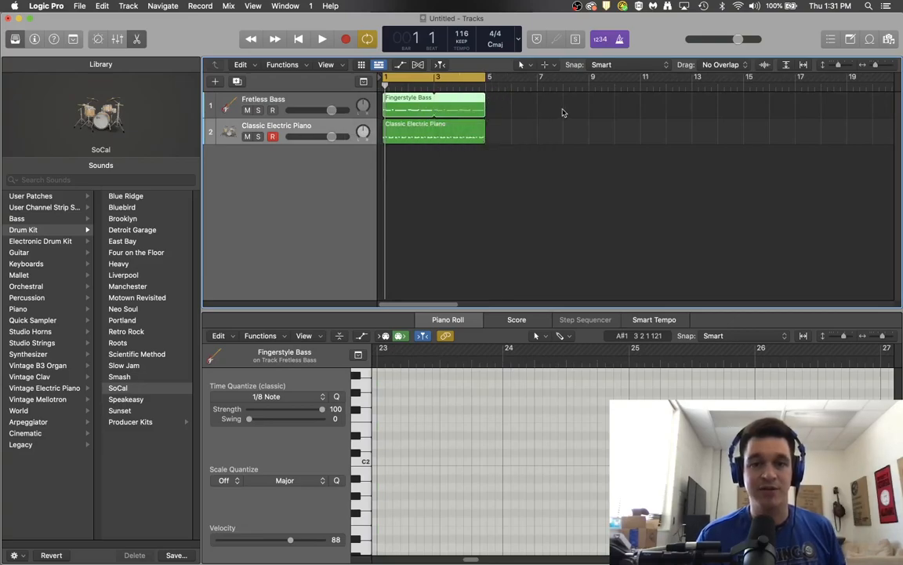
Step: Play back the bass riff together with the drum beat, then stop
left_click(321, 39)
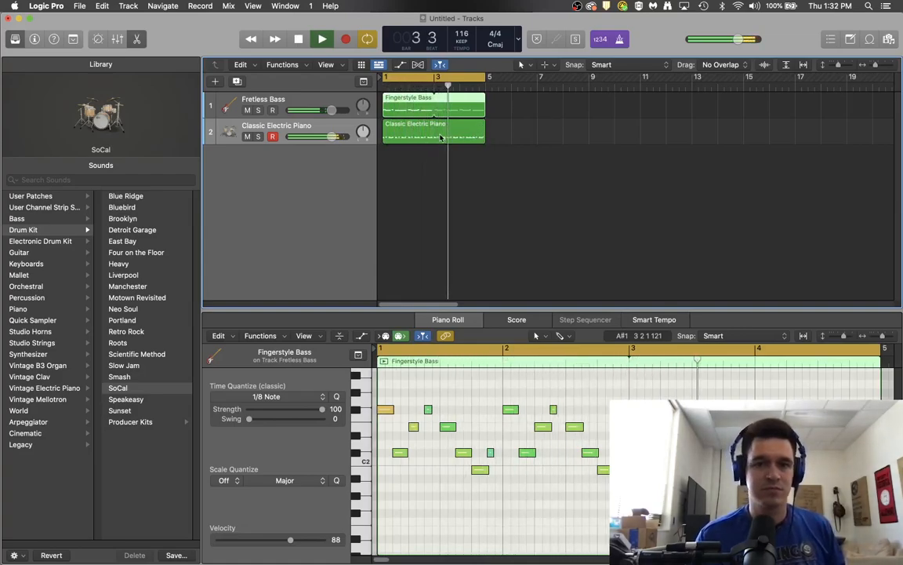
left_click(323, 39)
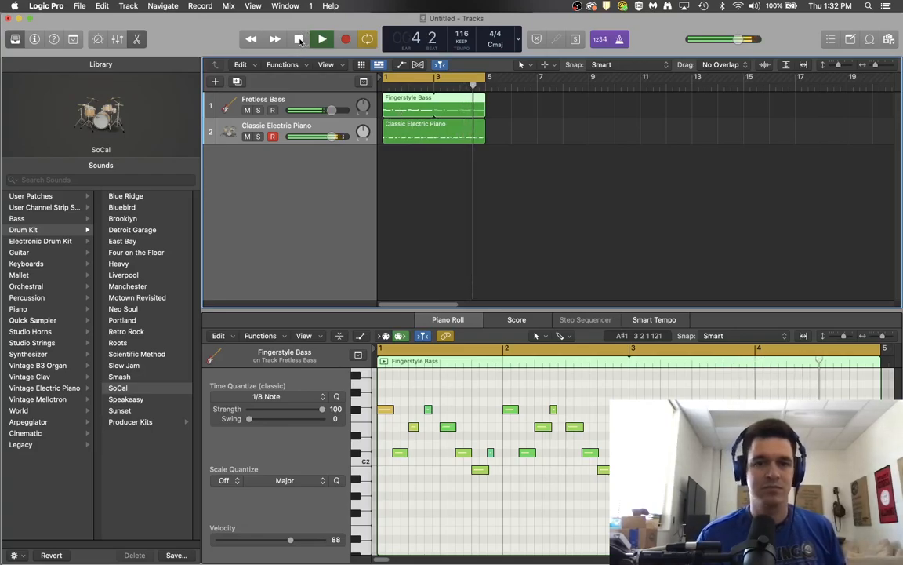
left_click(321, 40)
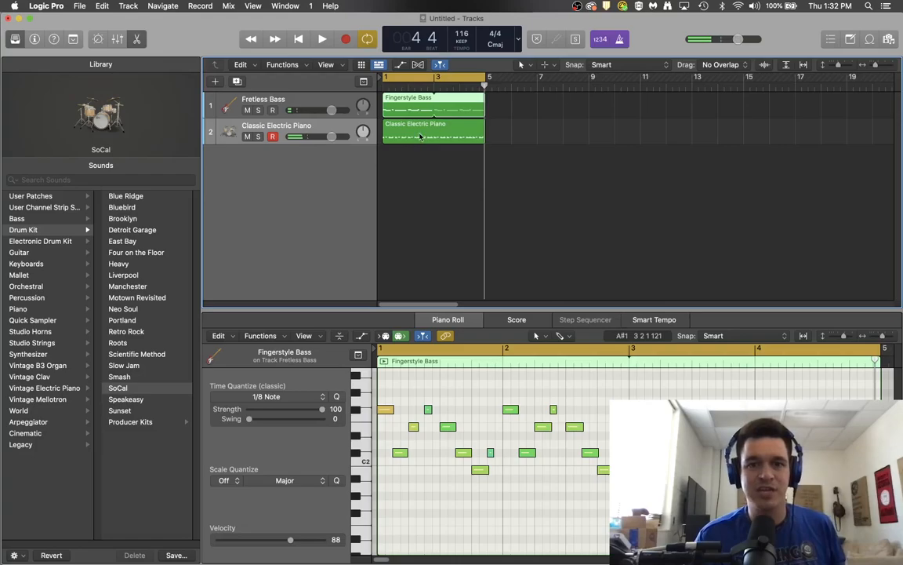
left_click(433, 133)
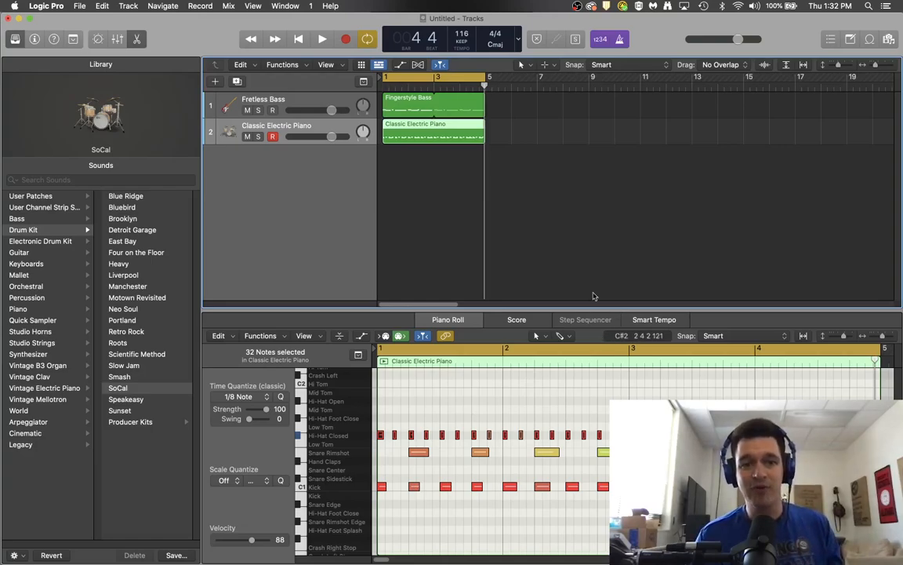
mouse_move(584, 213)
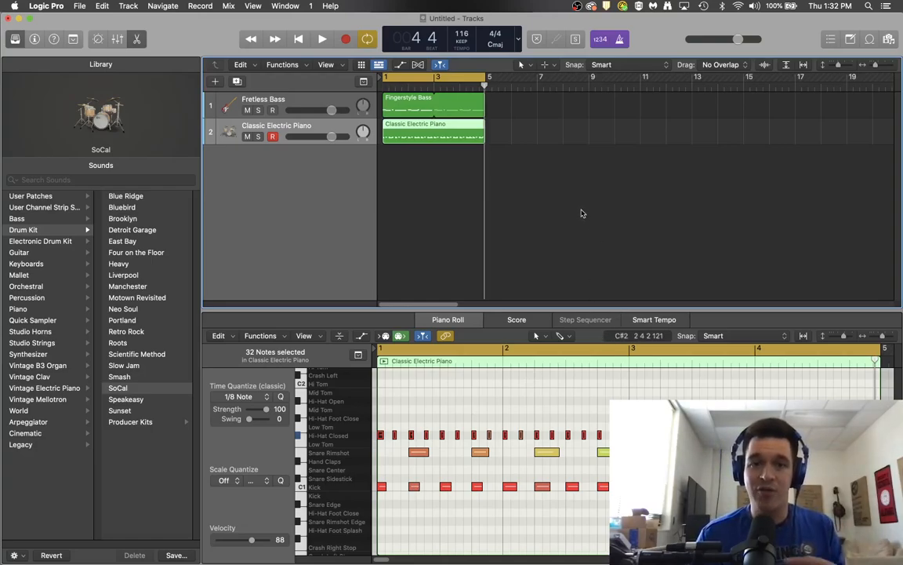
mouse_move(563, 207)
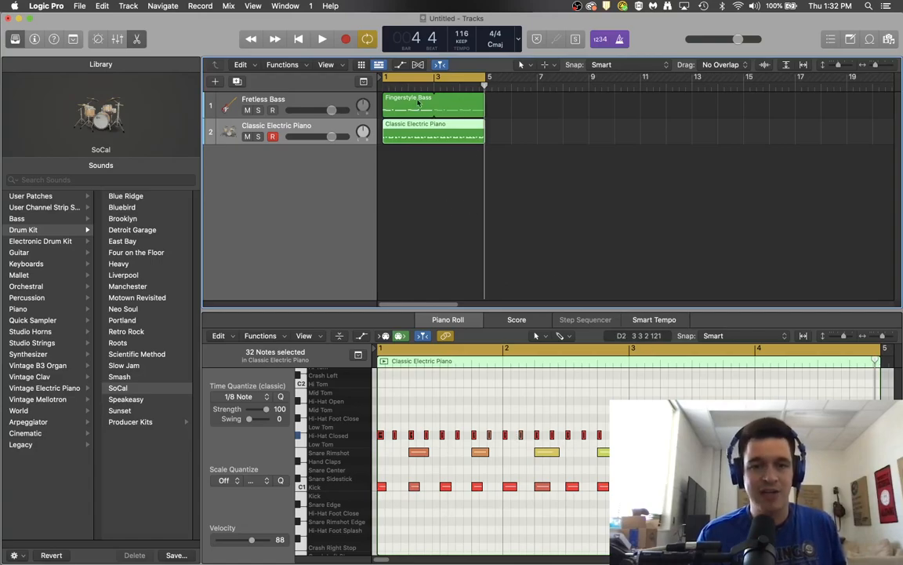
mouse_move(555, 144)
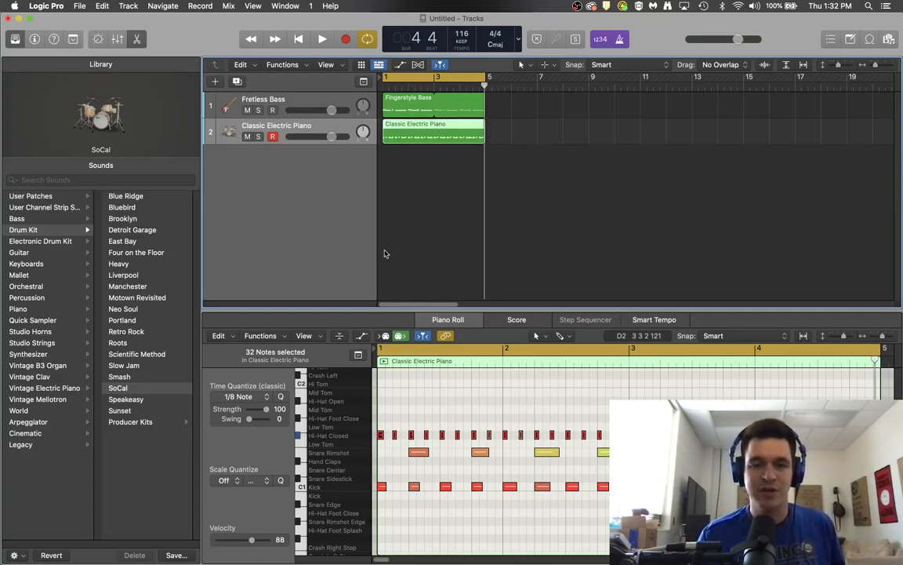
mouse_move(452, 248)
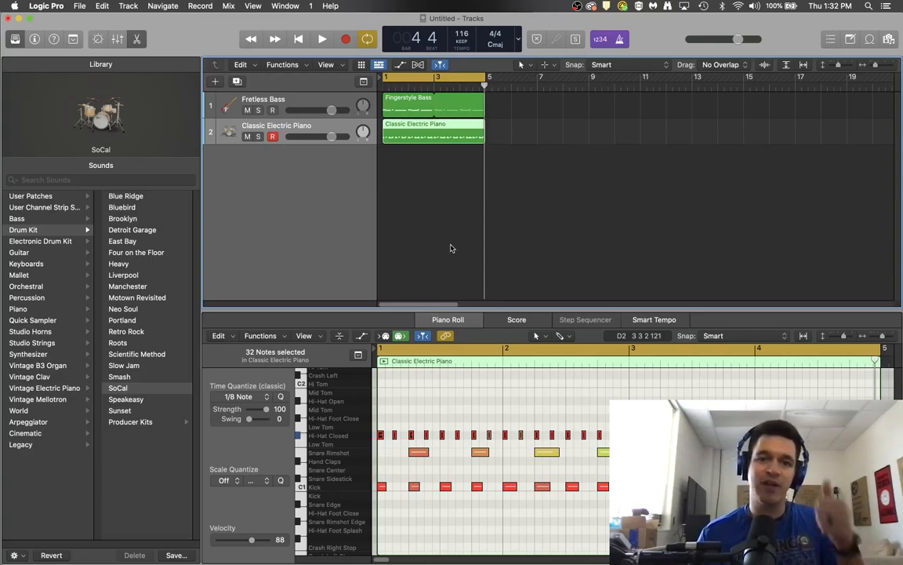
mouse_move(401, 204)
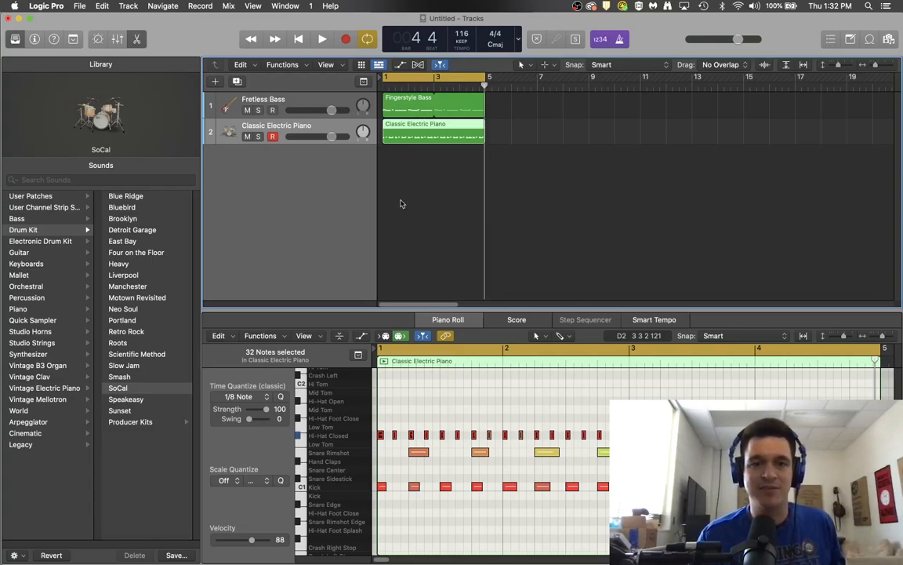